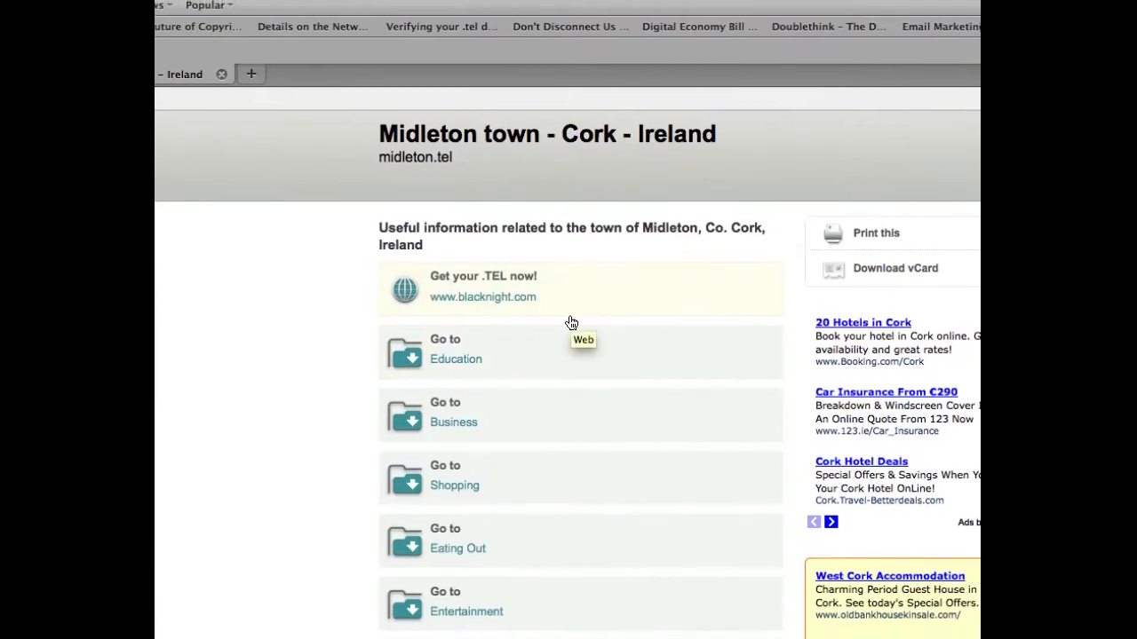
# Scroll the Blacknight Web Hosting Domain Overview page.
pyautogui.scroll(-3)
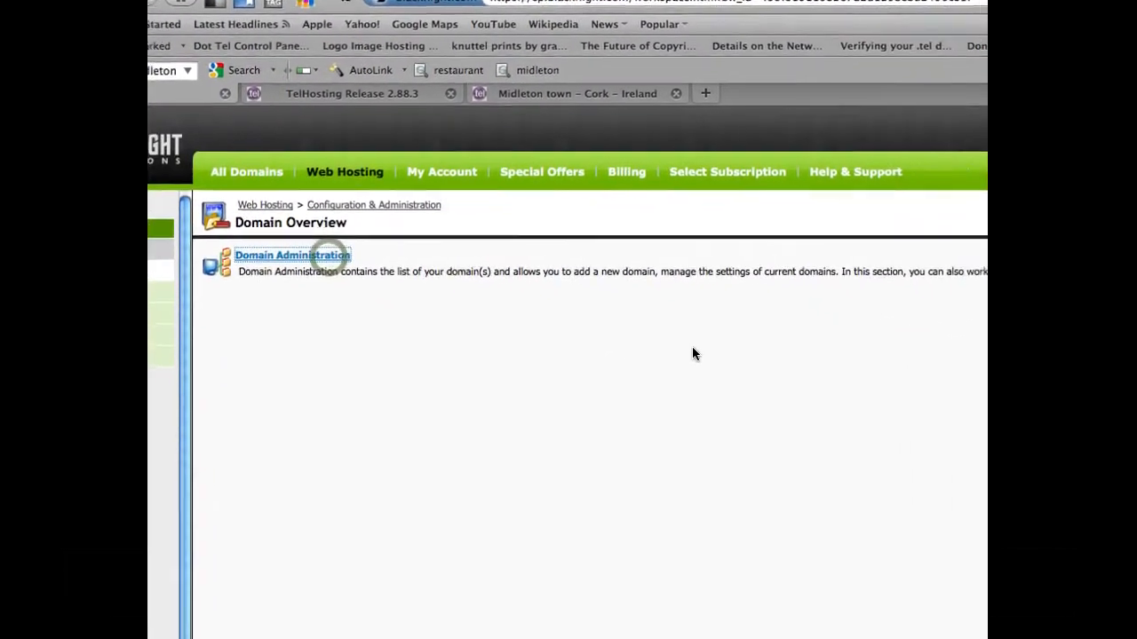
# Filter domains by '*.tel', open midleton.tel and view its Mail Hosting section.
pyautogui.click(292, 255)
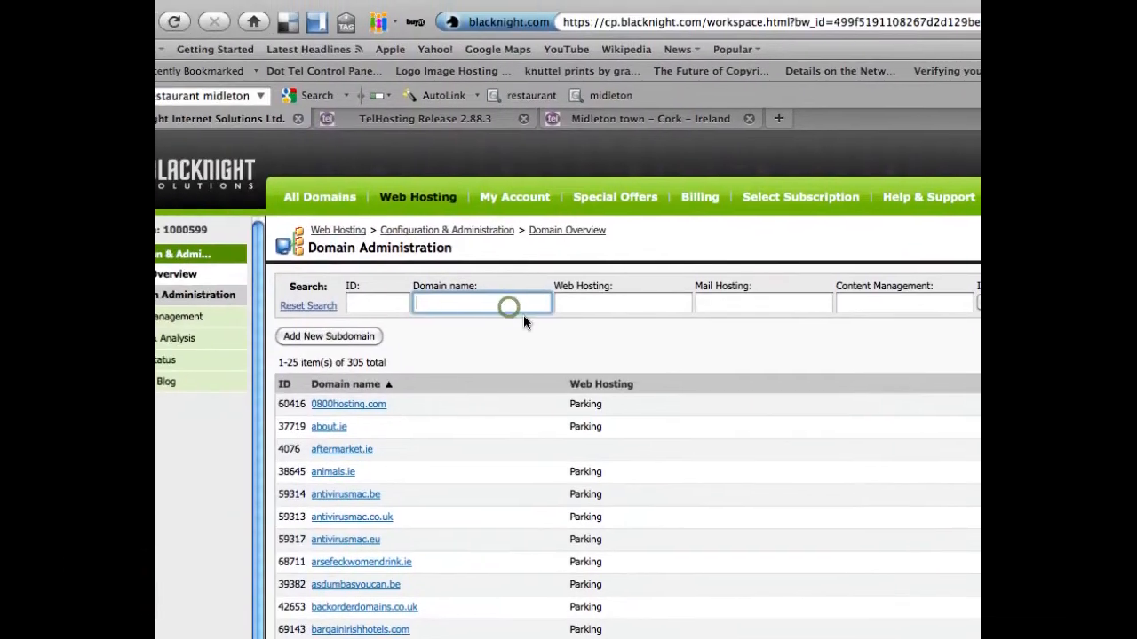
pyautogui.write('*.tel')
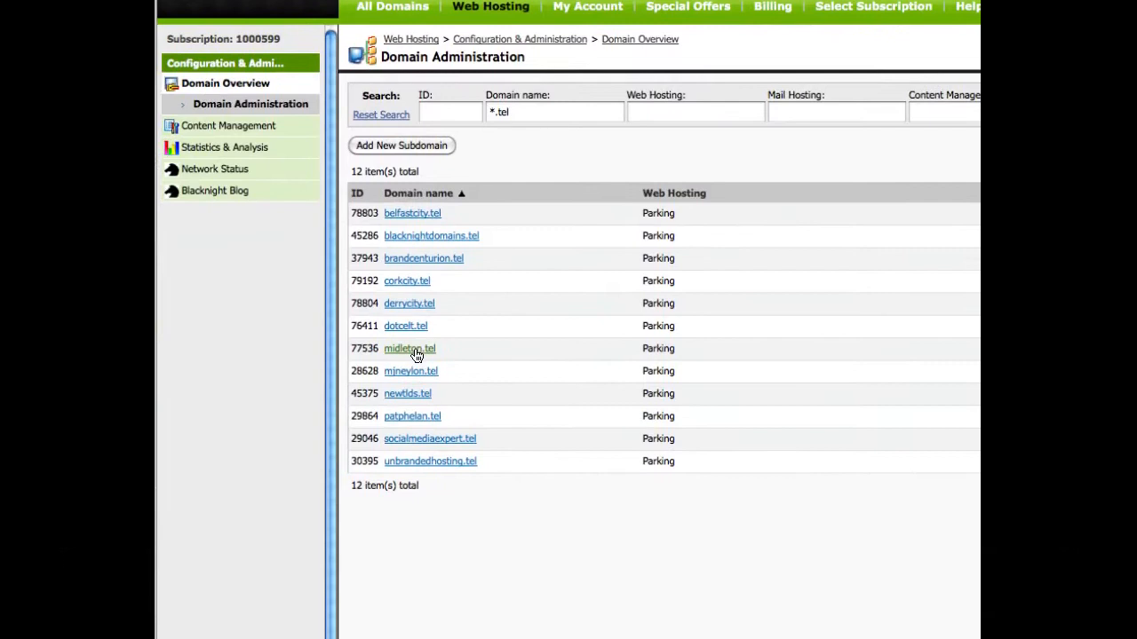
pyautogui.click(409, 348)
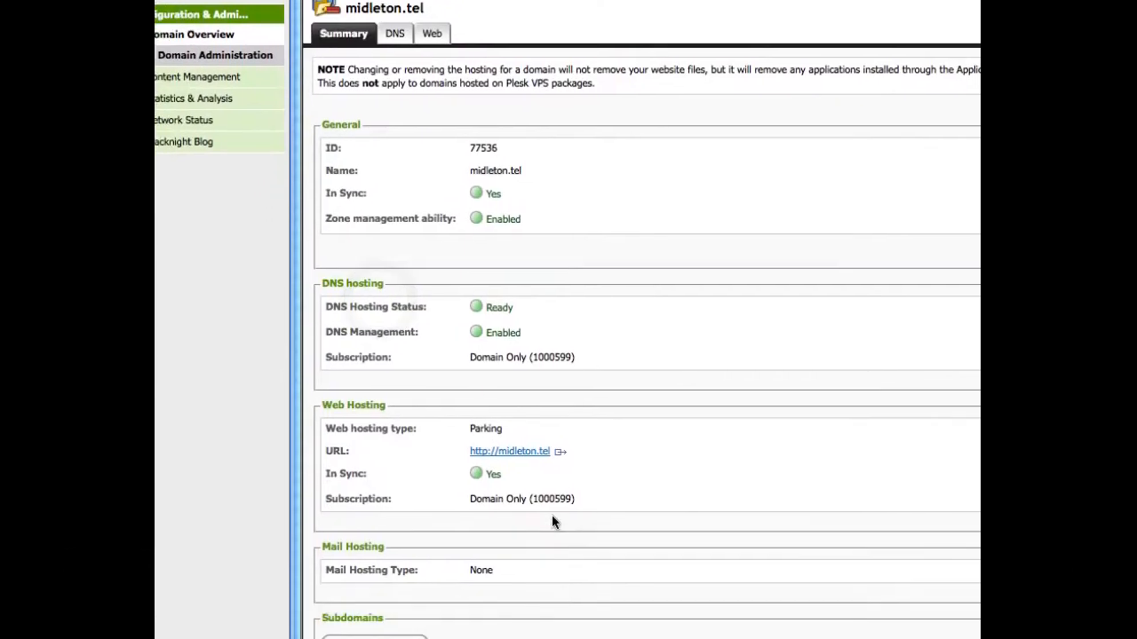
pyautogui.scroll(-3)
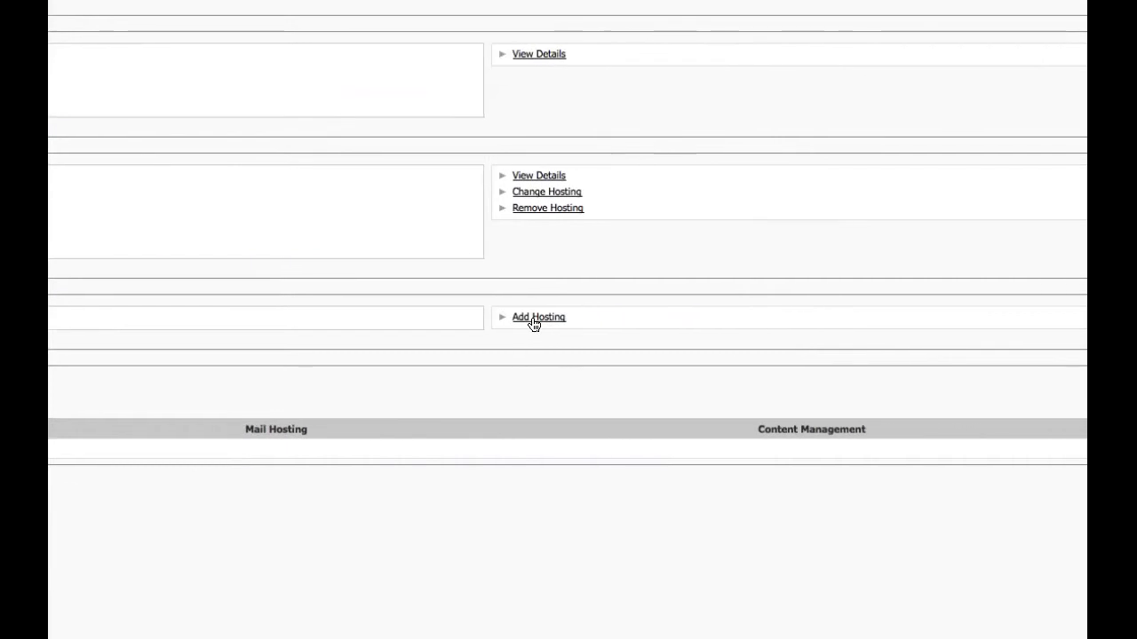
# Add mail hosting to midleton.tel and finish.
pyautogui.click(539, 317)
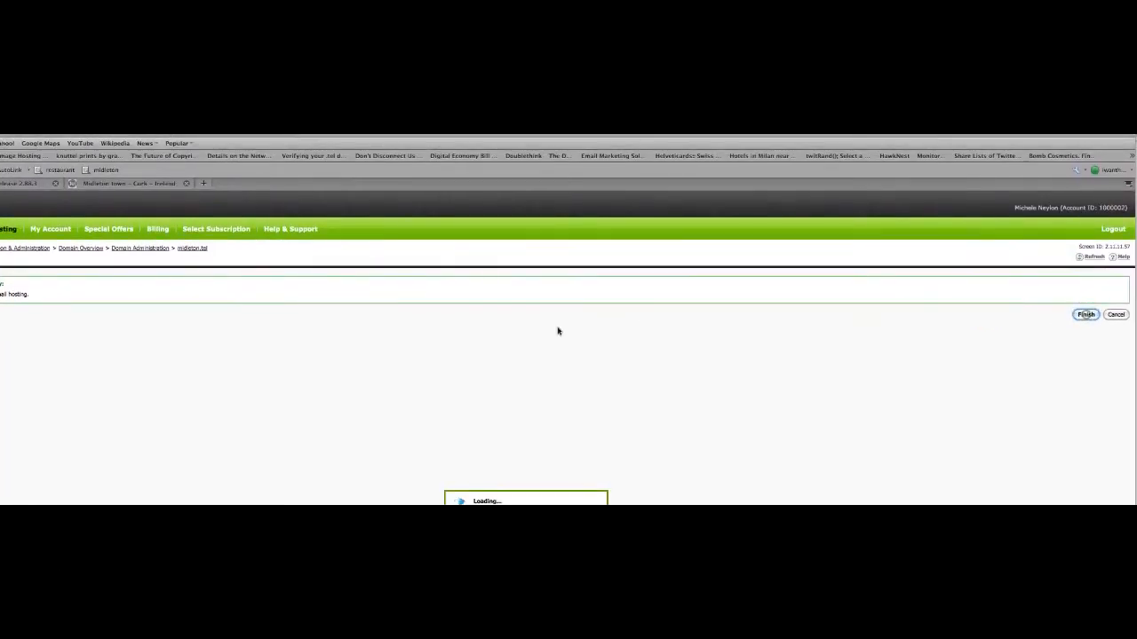
pyautogui.click(1085, 315)
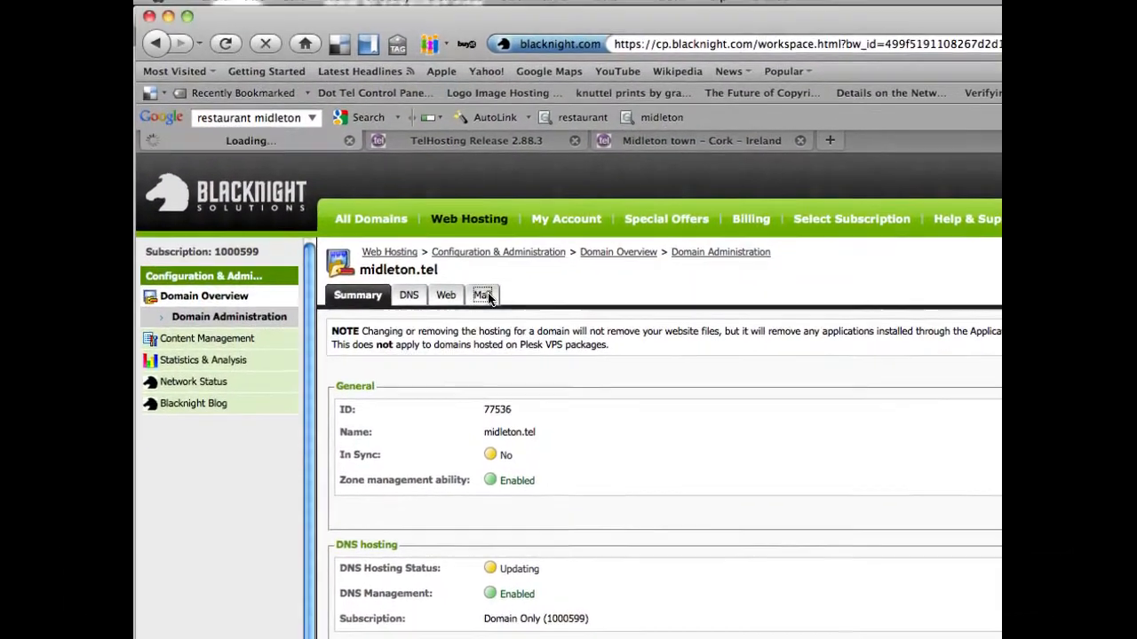
# From the Mail tab, select the mail webspace and open E-mail addresses.
pyautogui.click(482, 295)
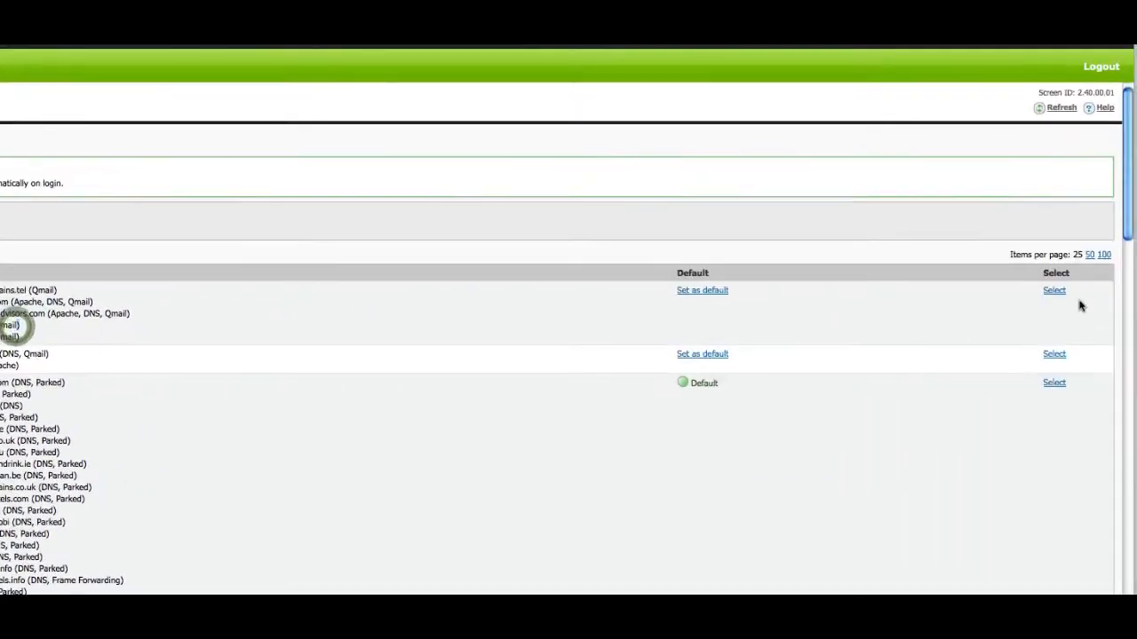
pyautogui.click(1054, 289)
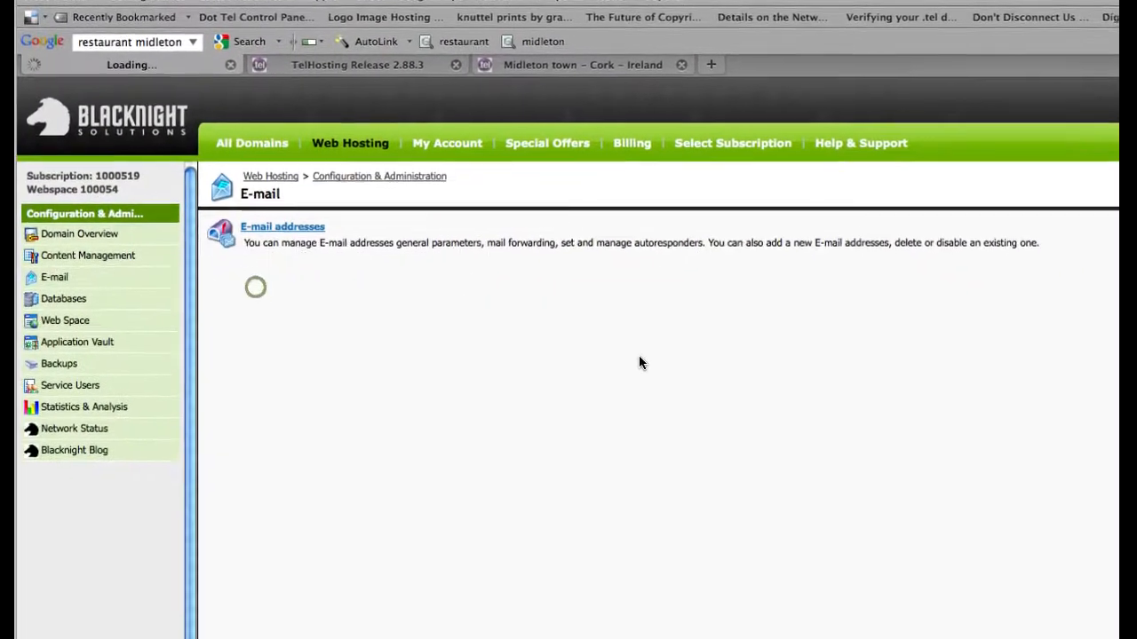
pyautogui.click(282, 226)
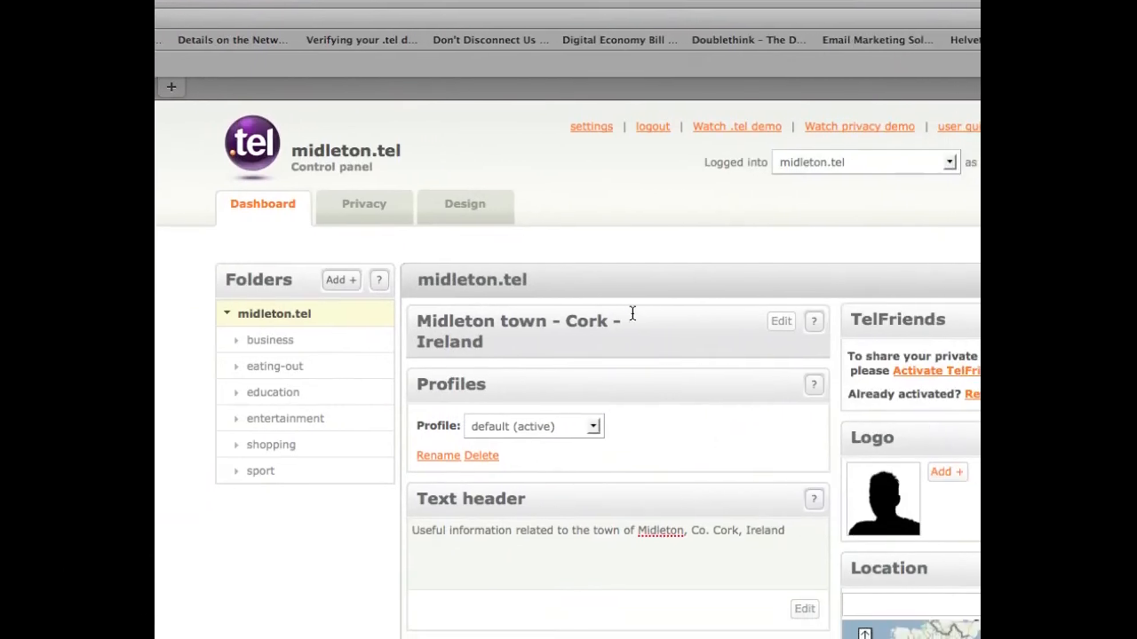
# Open midleton.tel settings and choose Setup .tel email.
pyautogui.click(591, 126)
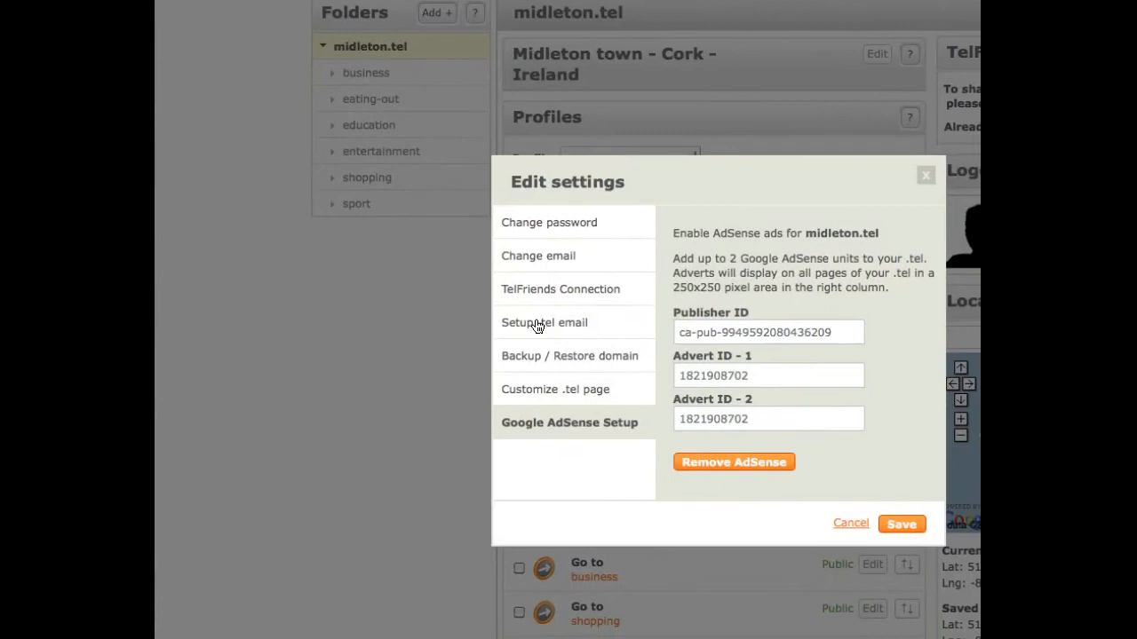
pyautogui.click(543, 322)
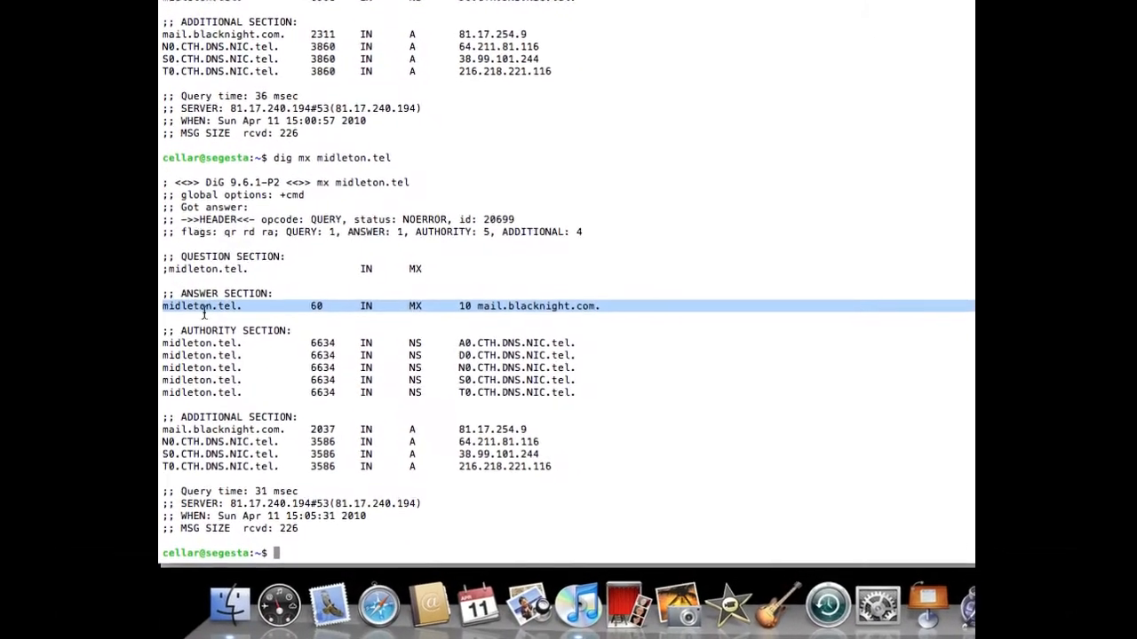
# Check the dig MX answer for mail.blacknight.com, then start adding a new e-mail address.
pyautogui.scroll(-3)
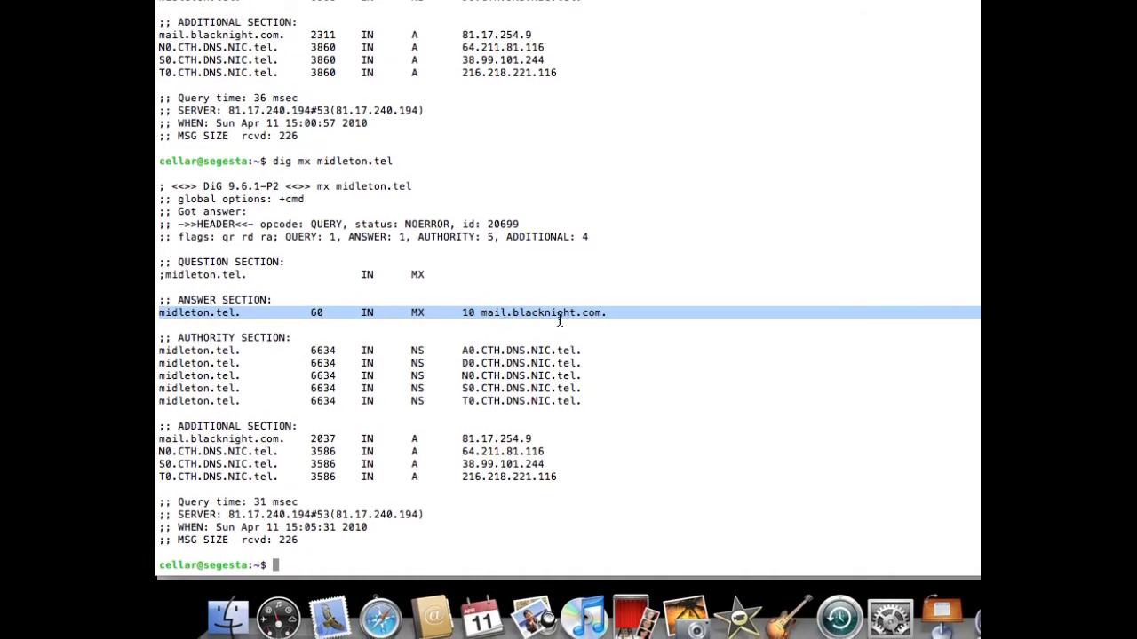
pyautogui.press('cmd+tab')
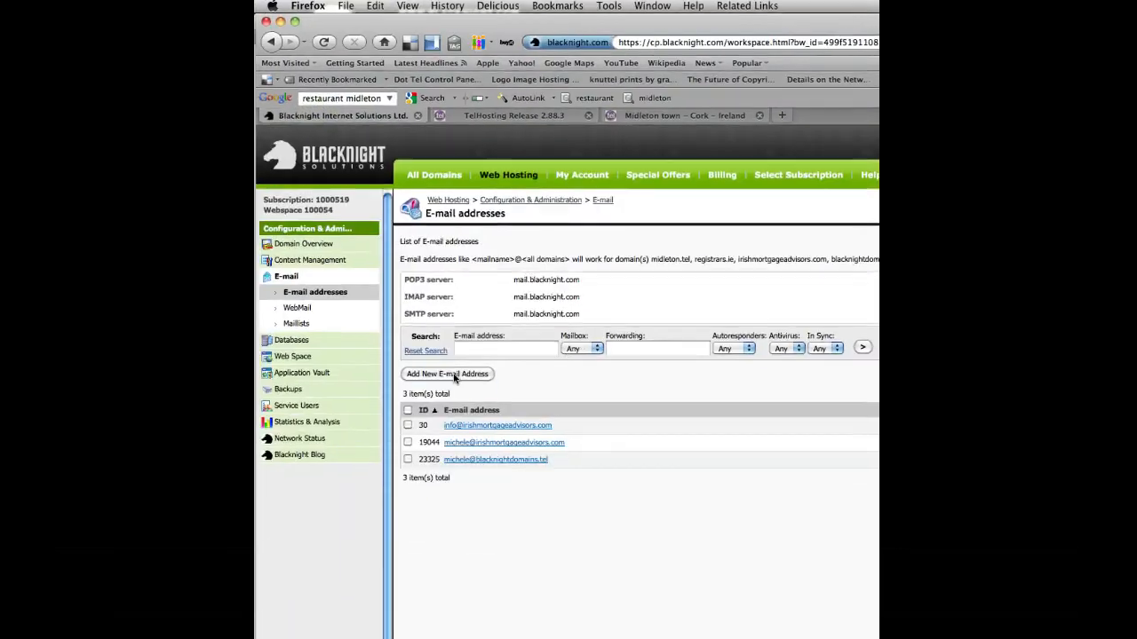
pyautogui.click(447, 373)
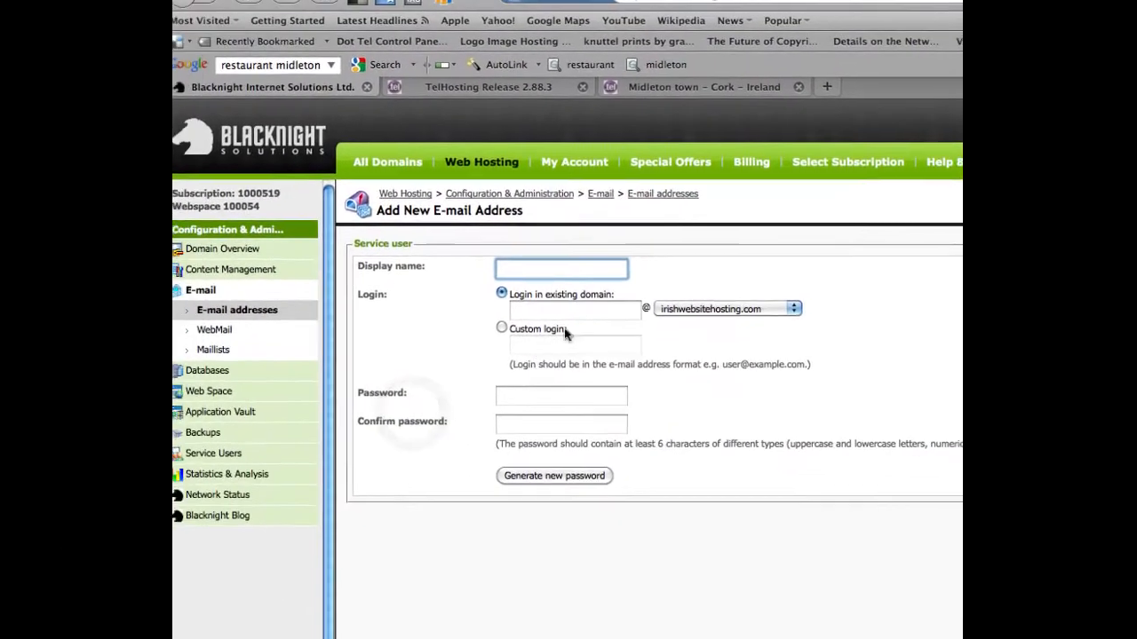